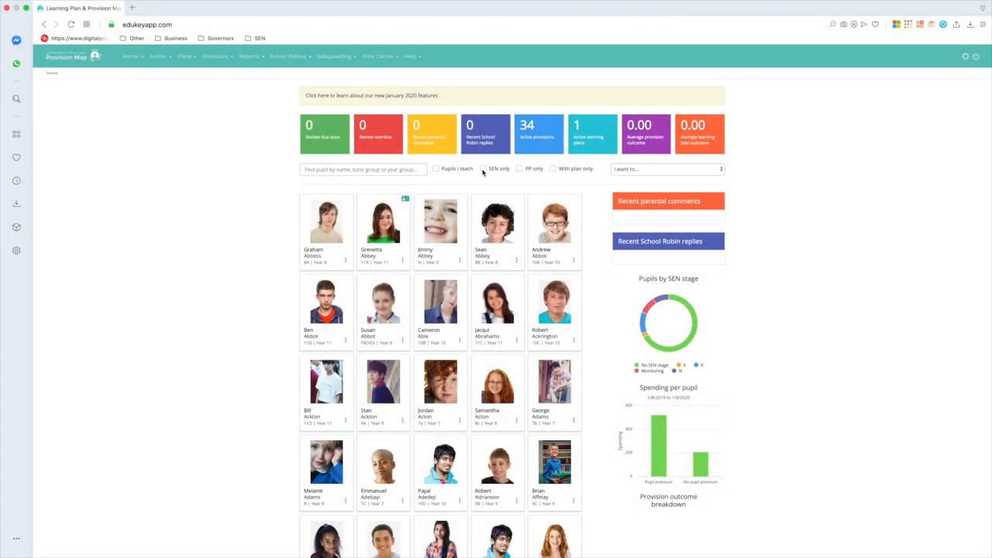
- Toggle the 'SEN only', 'PP only' and 'SEN only' checkboxes to filter the pupil grid
left_click(482, 167)
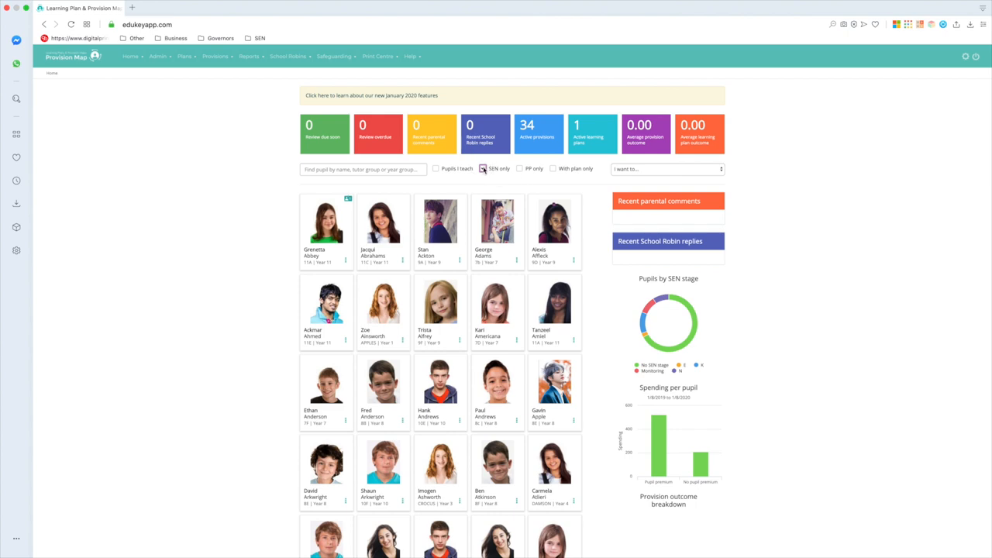
left_click(519, 169)
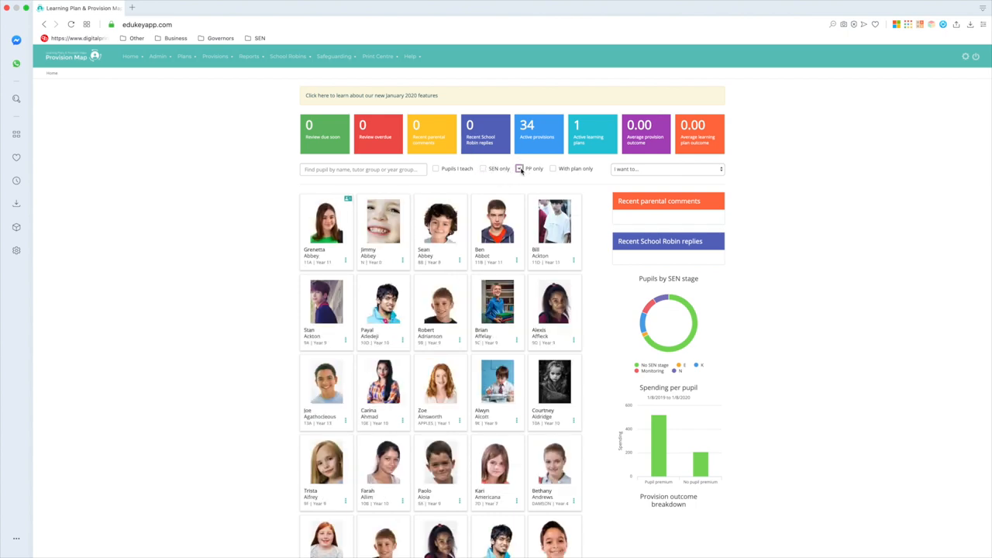
left_click(484, 169)
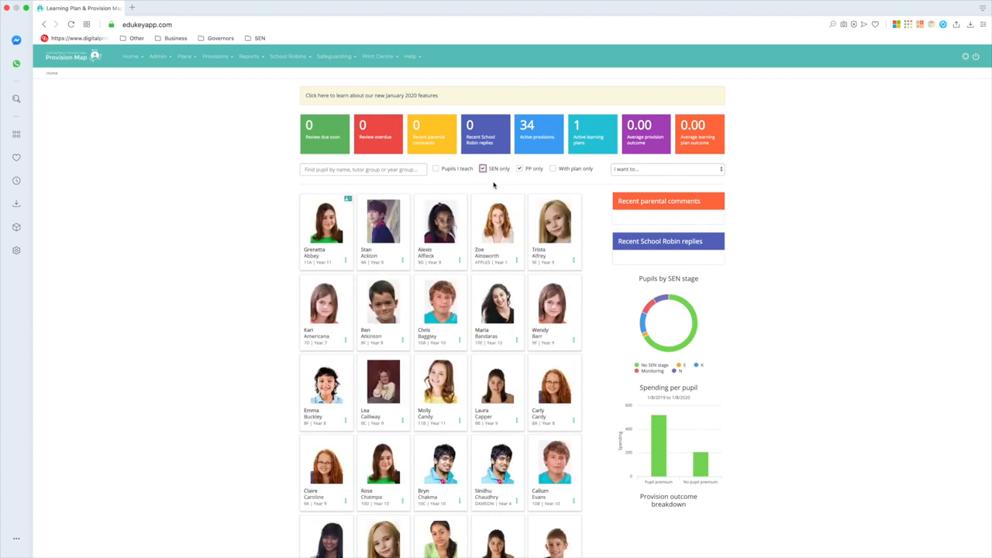